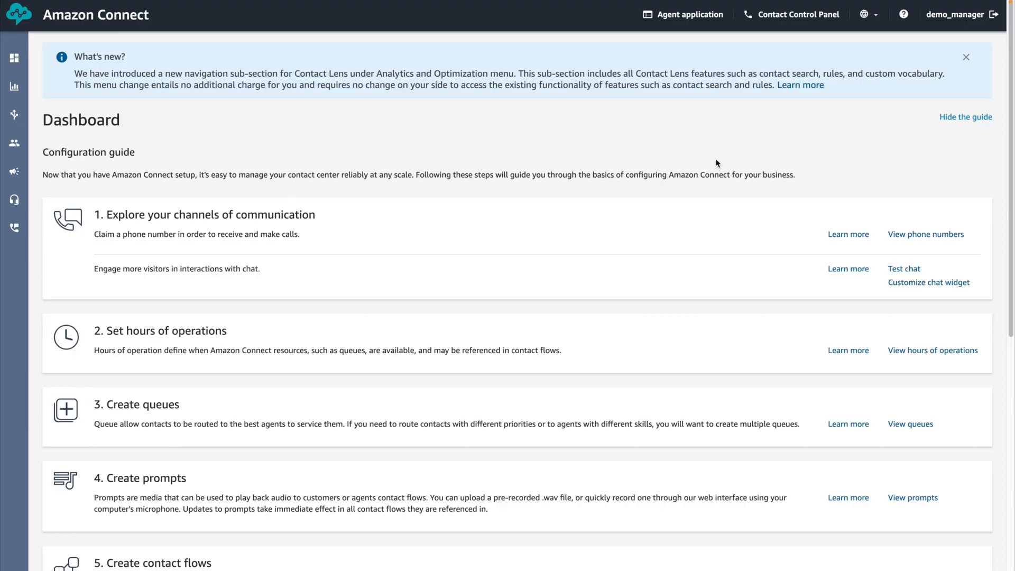
pyautogui.moveTo(914, 41)
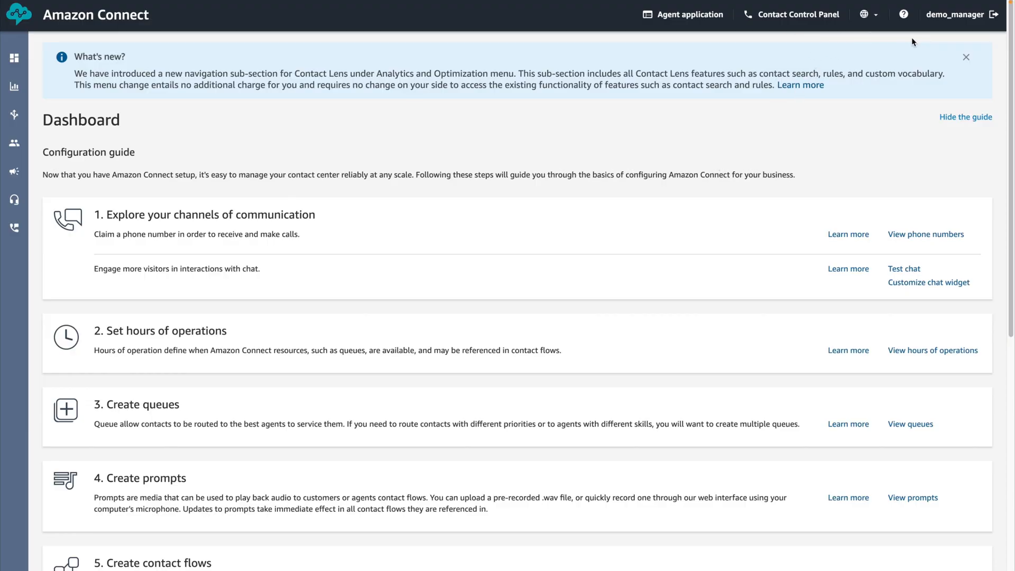
pyautogui.moveTo(569, 162)
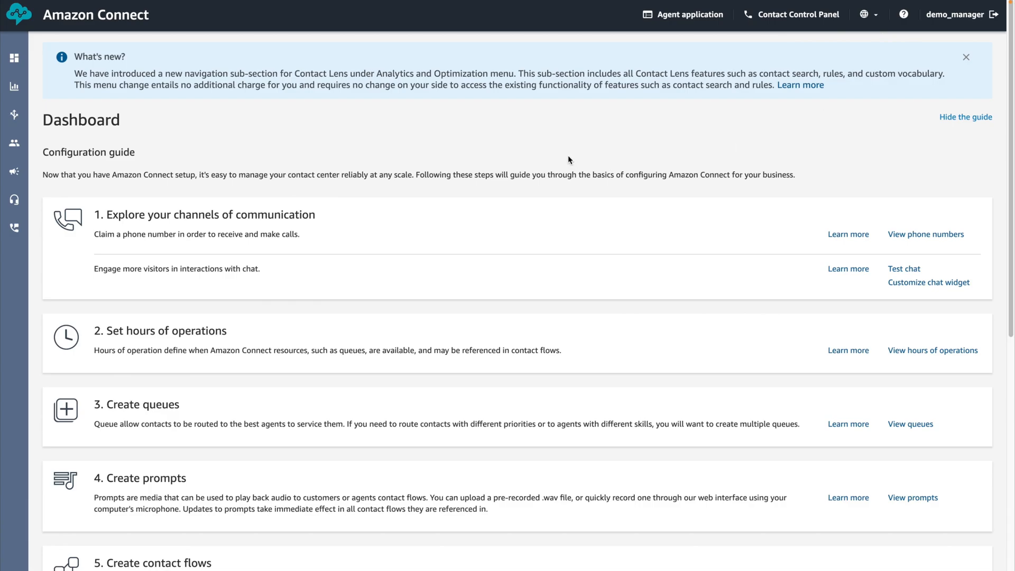
pyautogui.moveTo(99, 150)
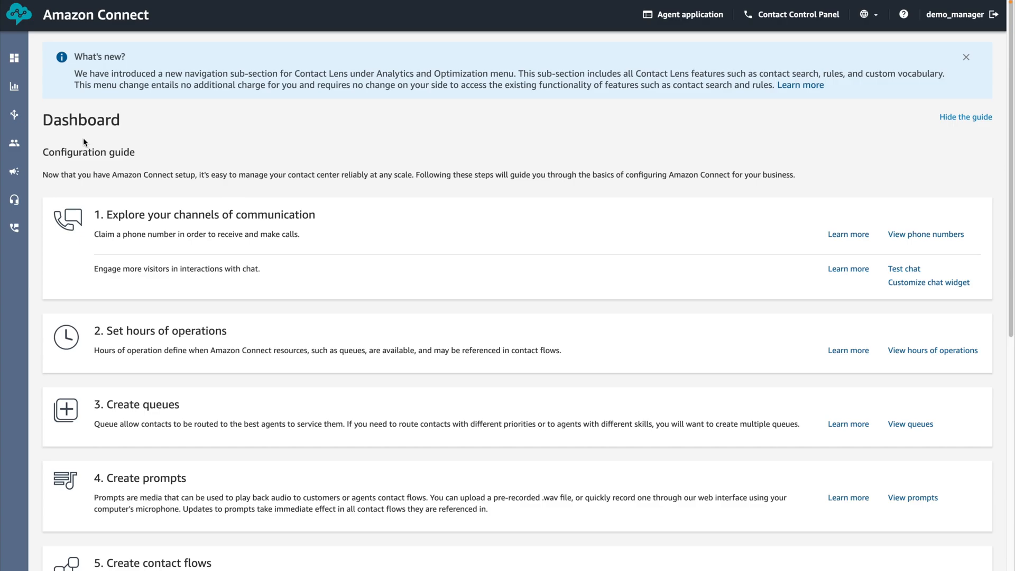
# Step: Open the Banking contact flow and expand the Analyze blocks
pyautogui.click(13, 113)
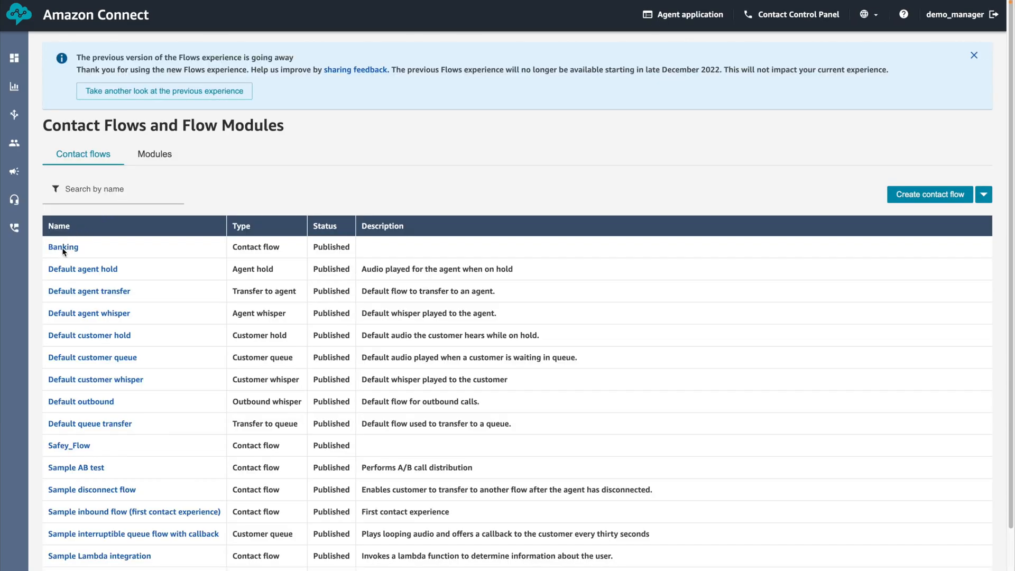
pyautogui.click(63, 247)
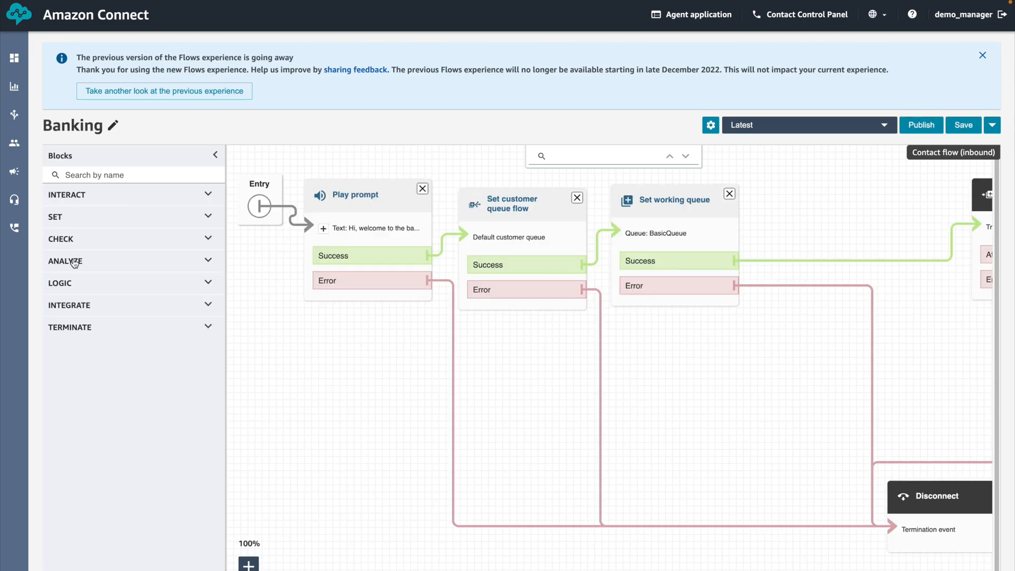
pyautogui.moveTo(77, 267)
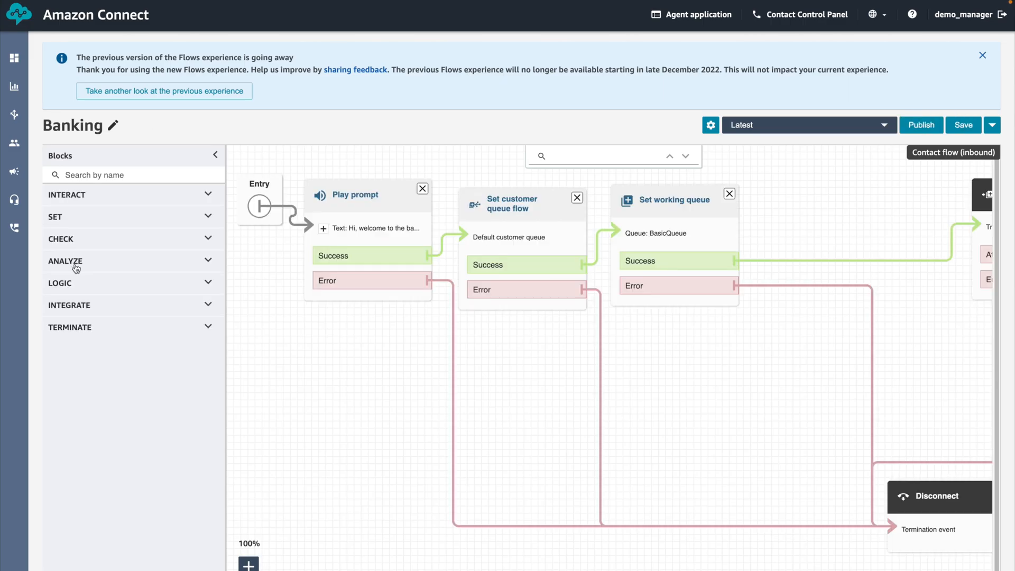
pyautogui.click(65, 261)
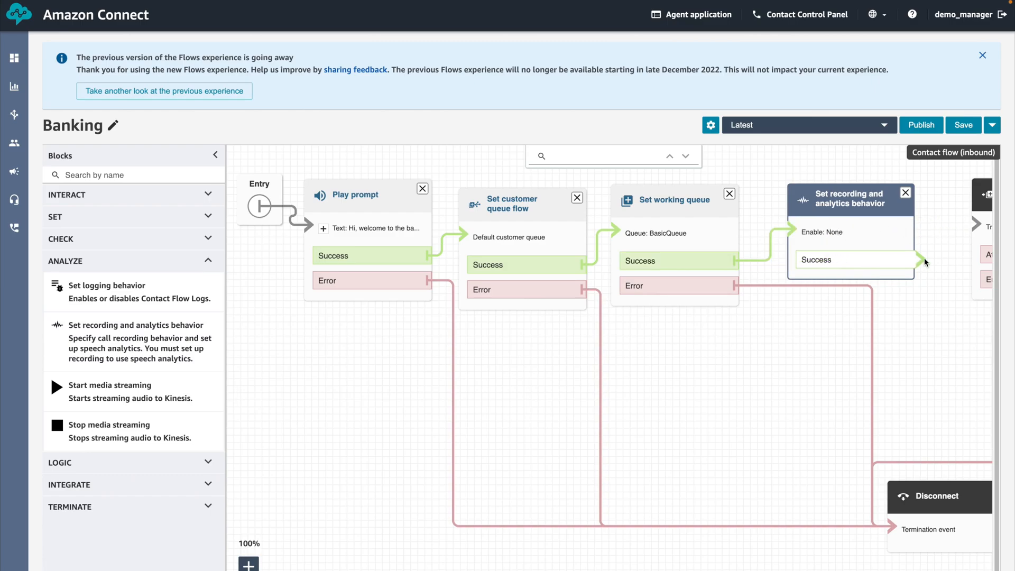
pyautogui.moveTo(939, 253)
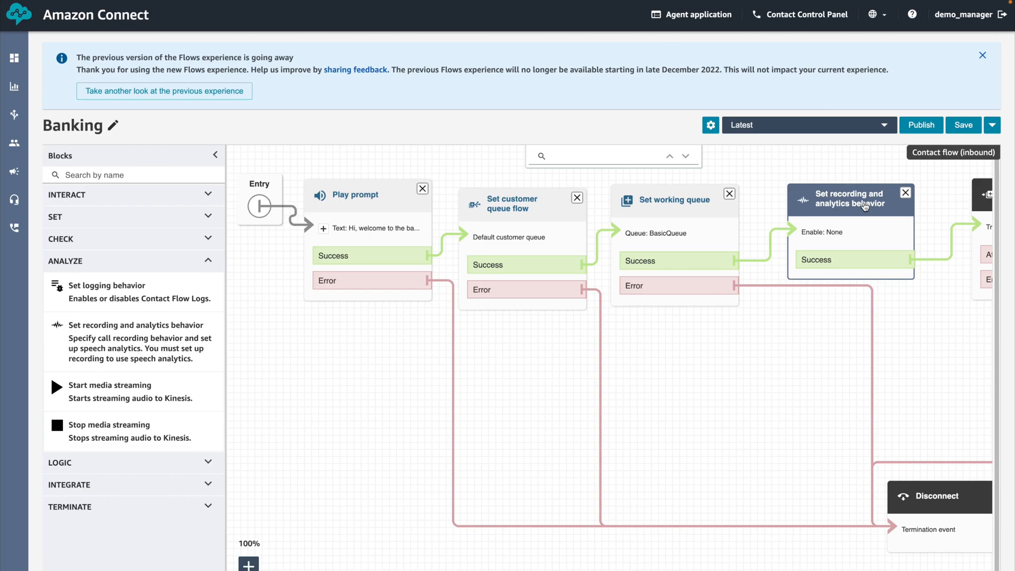
# Step: Turn call recording on for agent and customer, then publish and confirm the Banking flow
pyautogui.click(849, 198)
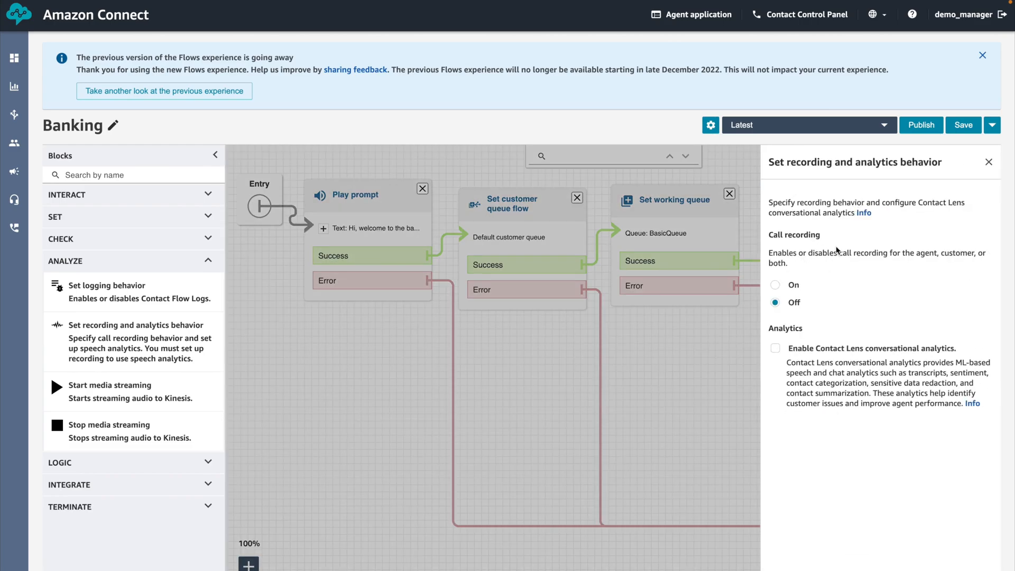
pyautogui.moveTo(789, 291)
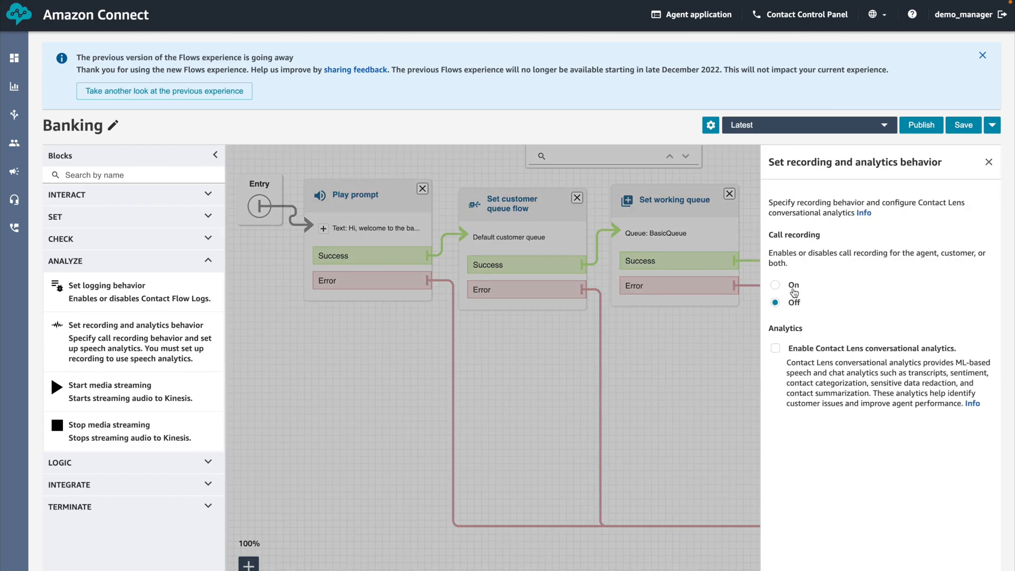
pyautogui.click(775, 285)
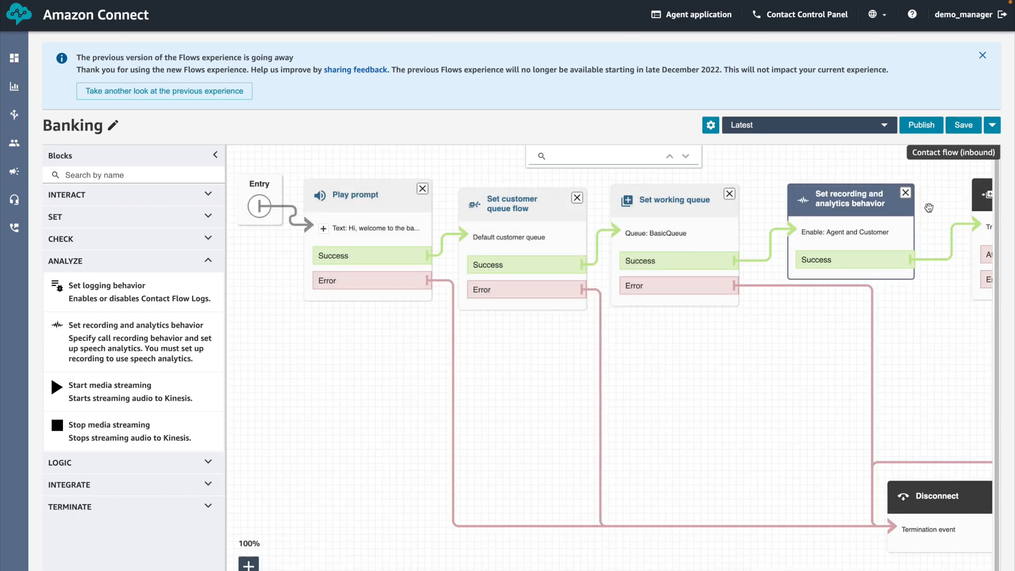
pyautogui.click(920, 125)
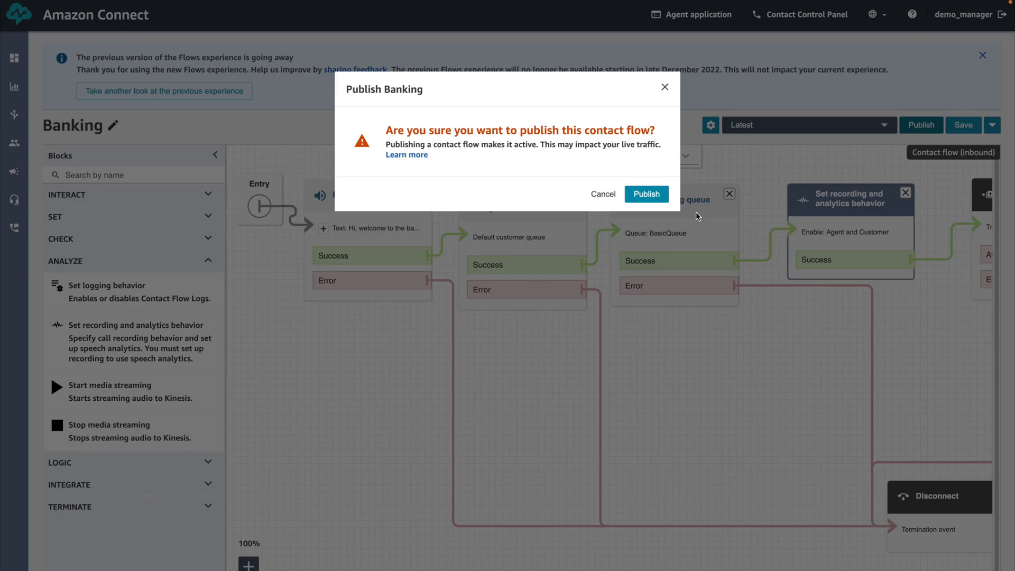
pyautogui.click(602, 194)
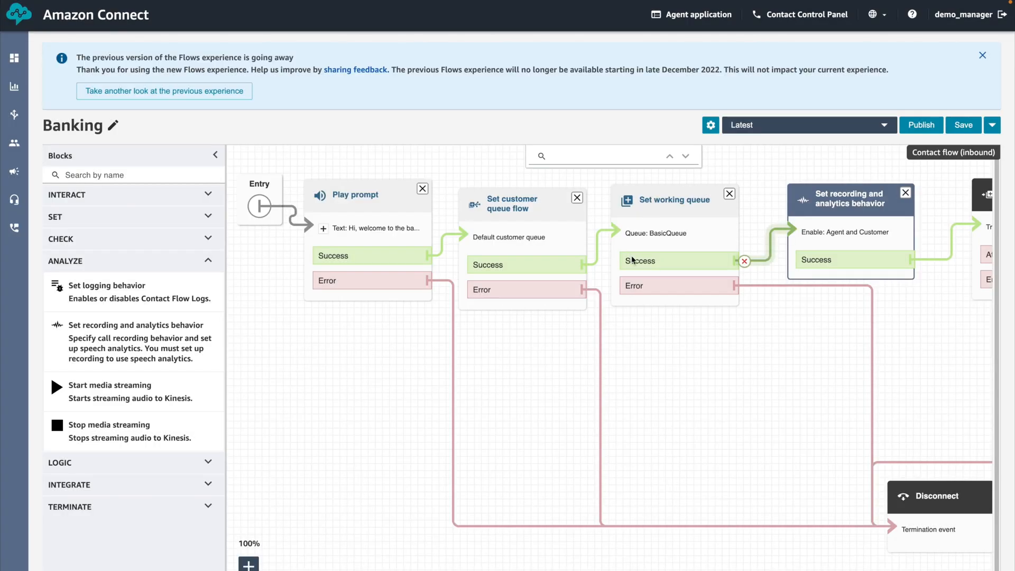
pyautogui.click(920, 125)
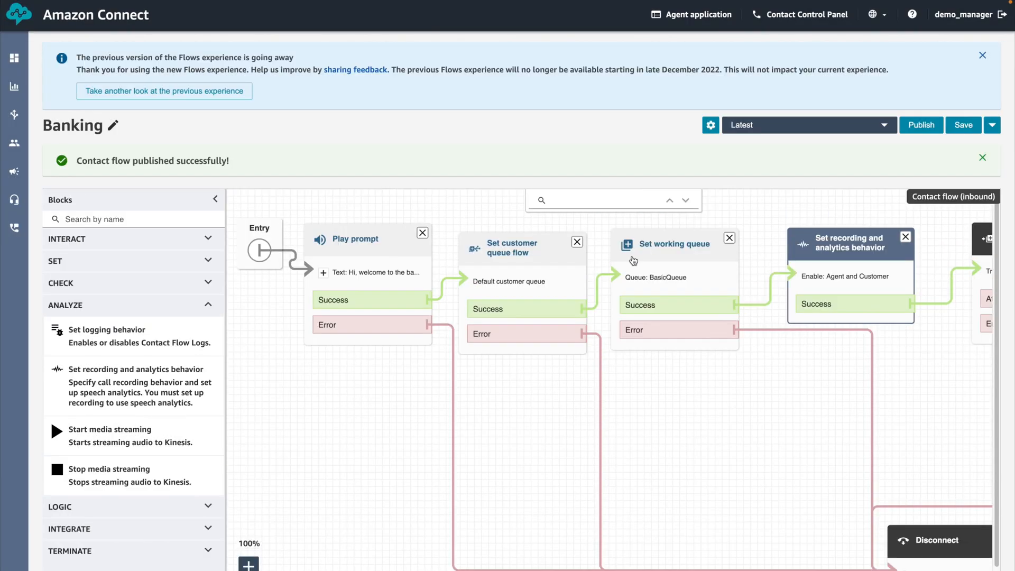
pyautogui.moveTo(28, 121)
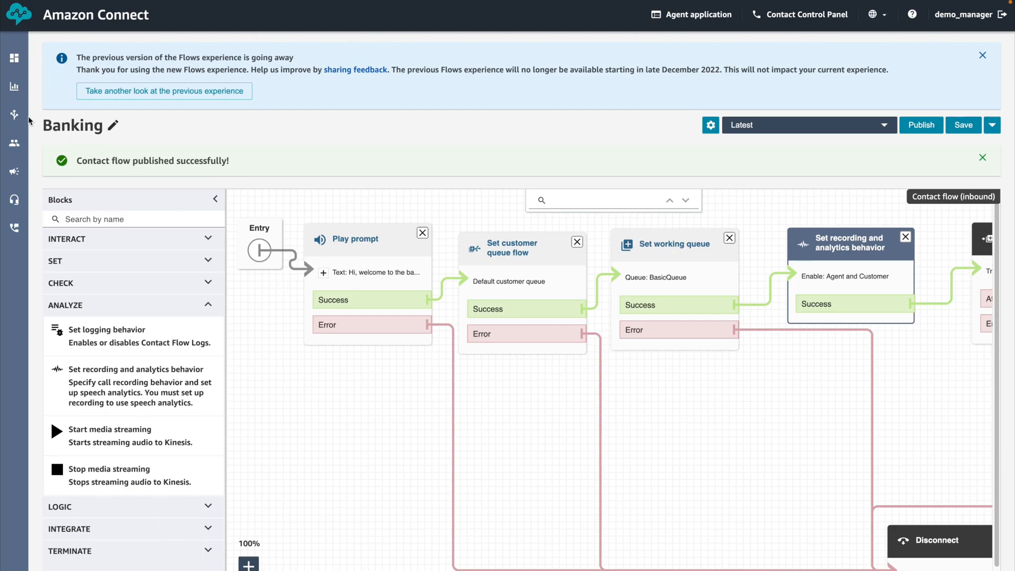
# Step: Open Real-time Metrics from Analytics and optimization
pyautogui.click(12, 84)
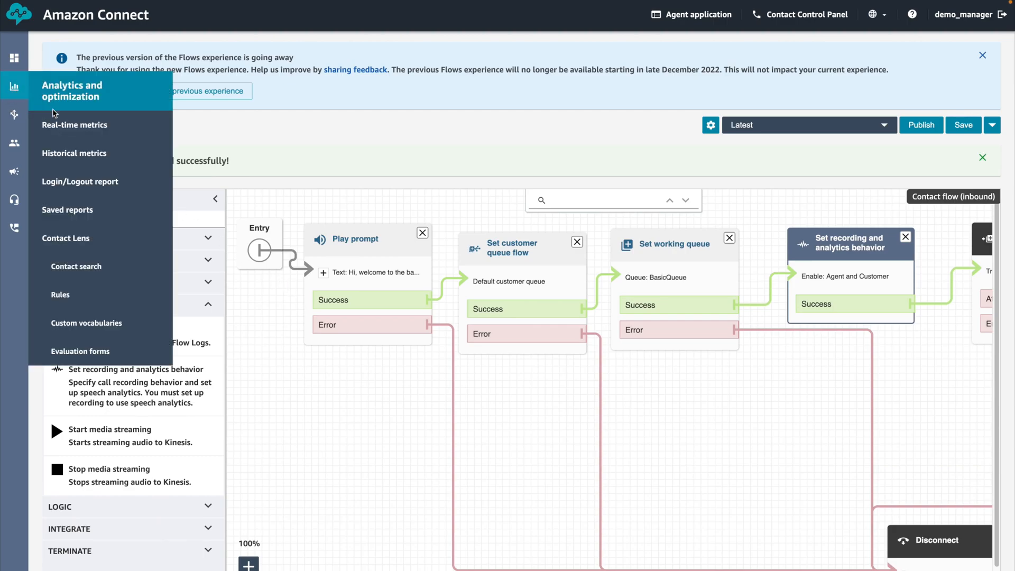
pyautogui.moveTo(74, 128)
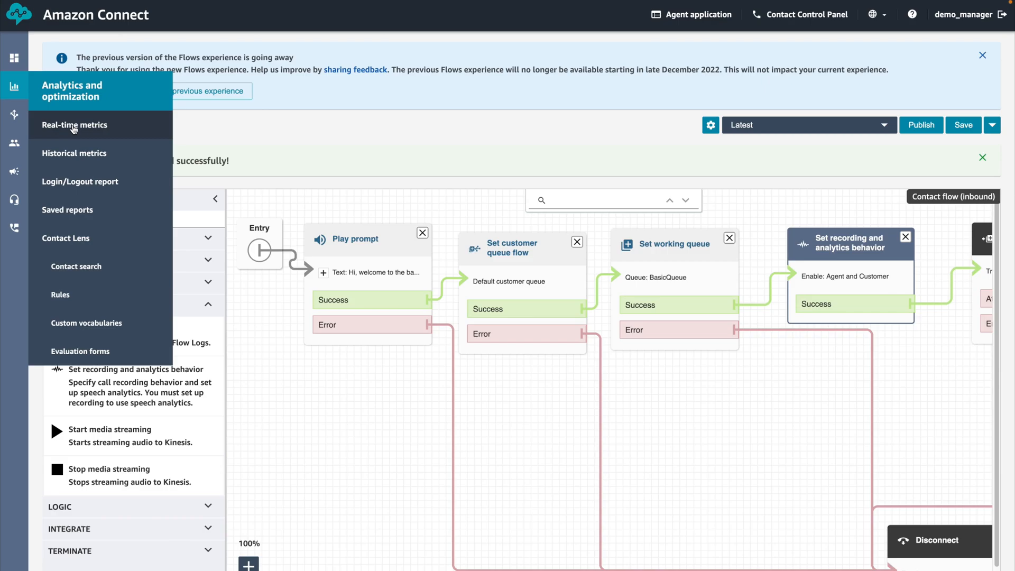
pyautogui.click(71, 125)
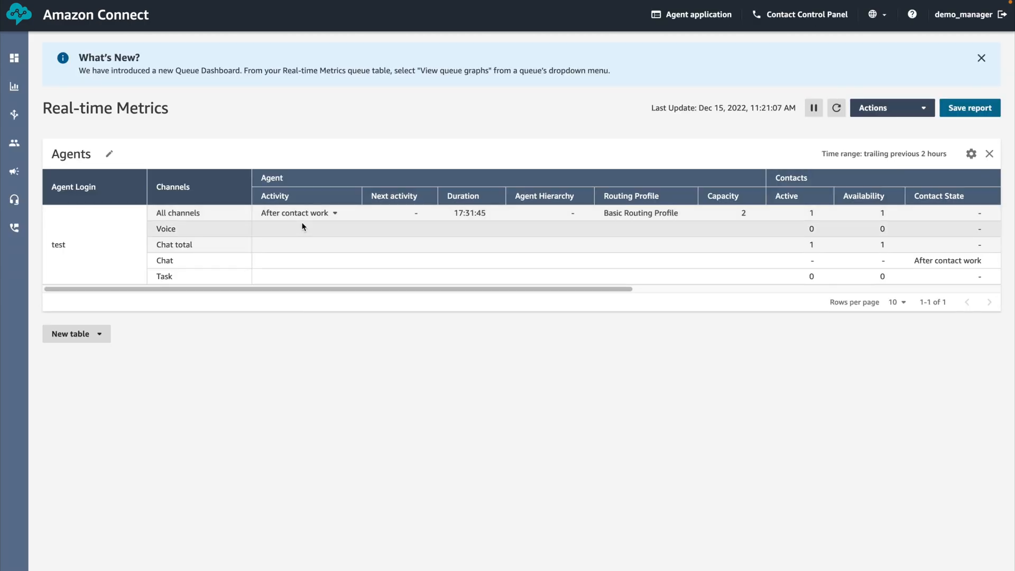
pyautogui.moveTo(799, 21)
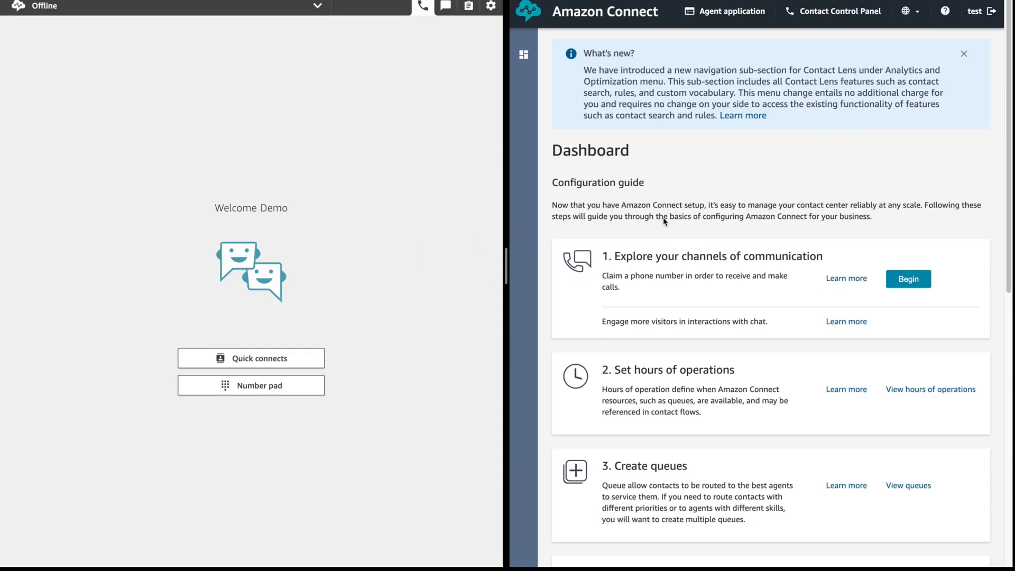
pyautogui.moveTo(705, 182)
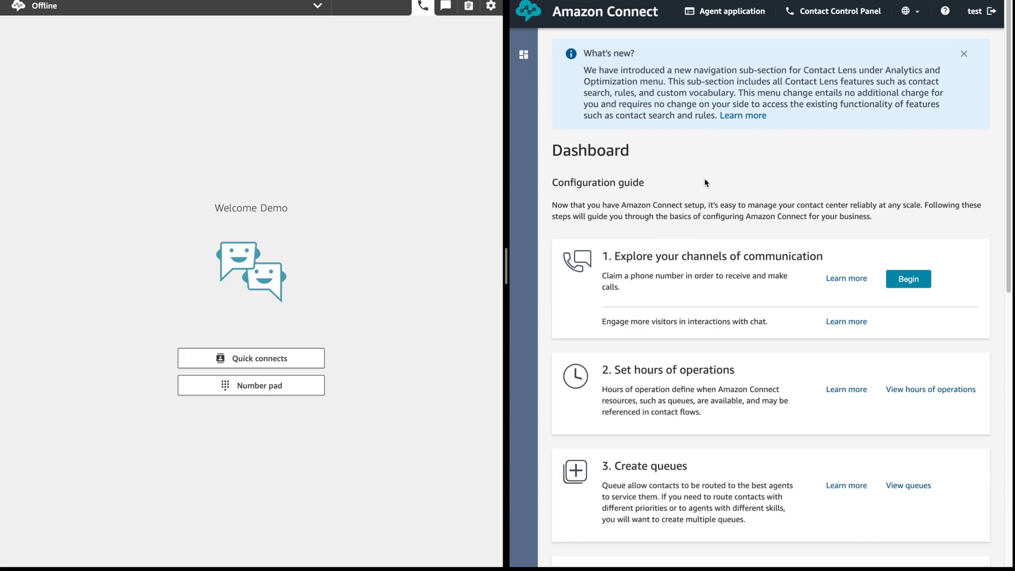
pyautogui.moveTo(734, 168)
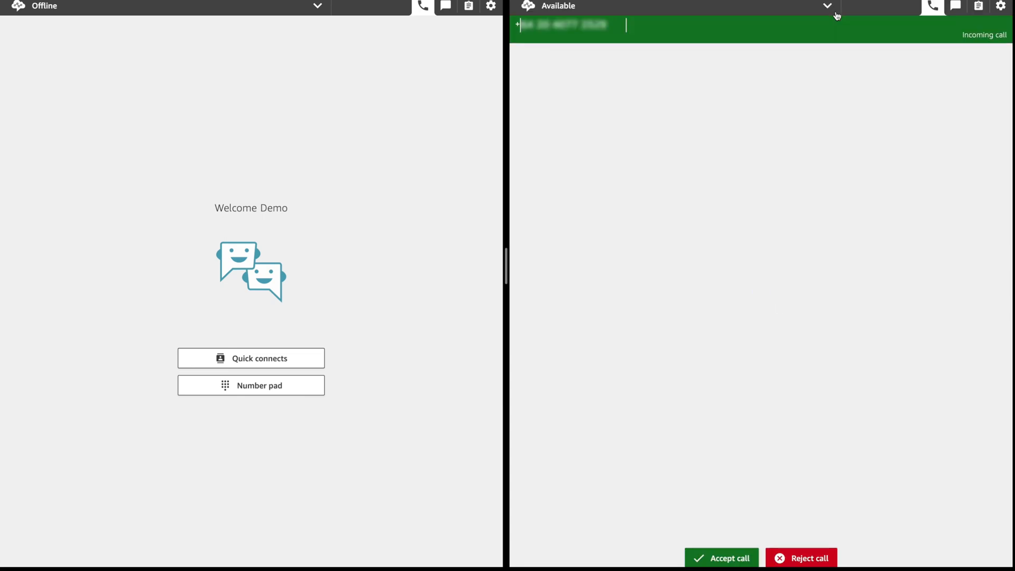
pyautogui.moveTo(574, 182)
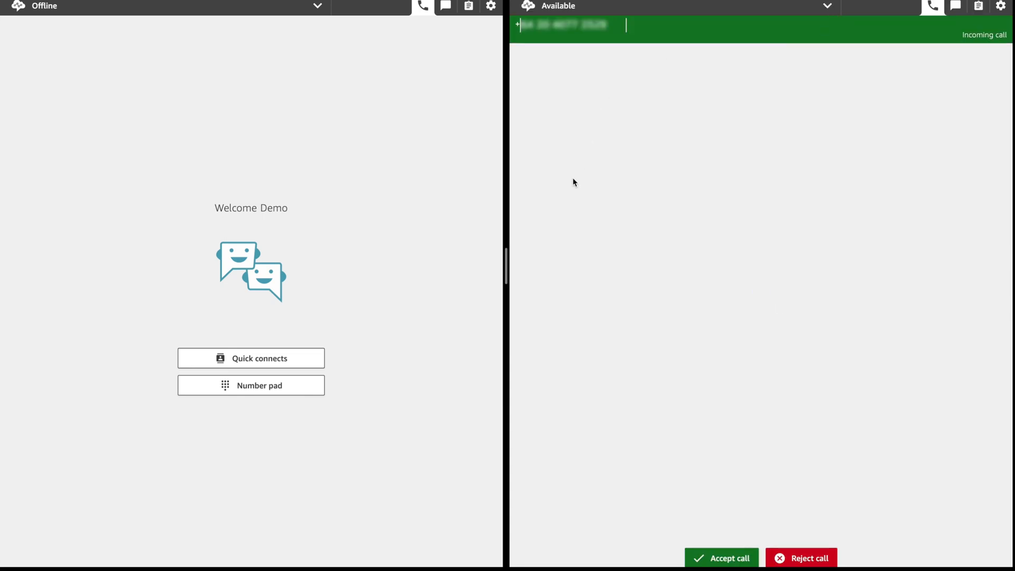
pyautogui.moveTo(712, 503)
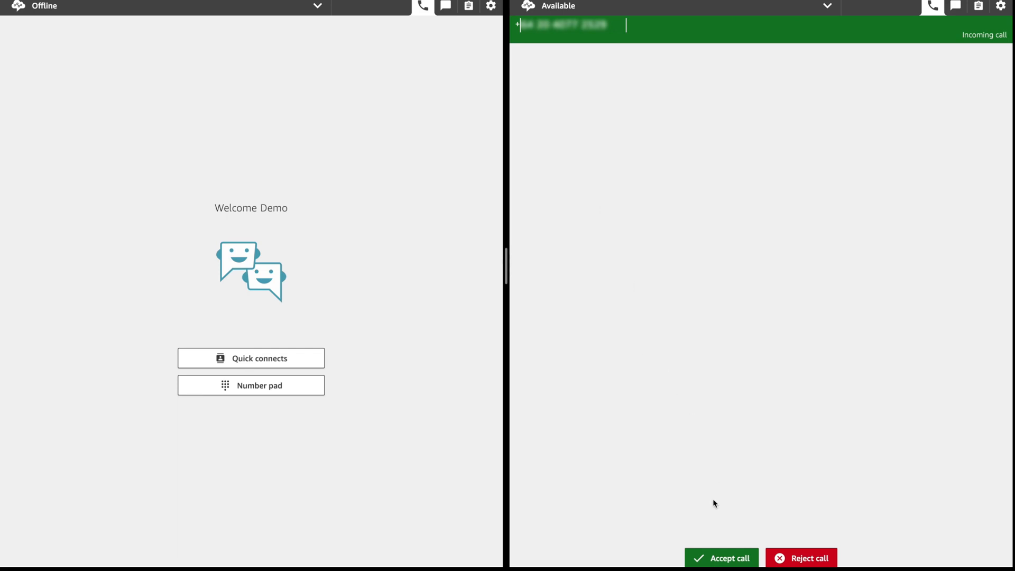
# Step: Accept the incoming voice call in the agent's Contact Control Panel
pyautogui.click(721, 557)
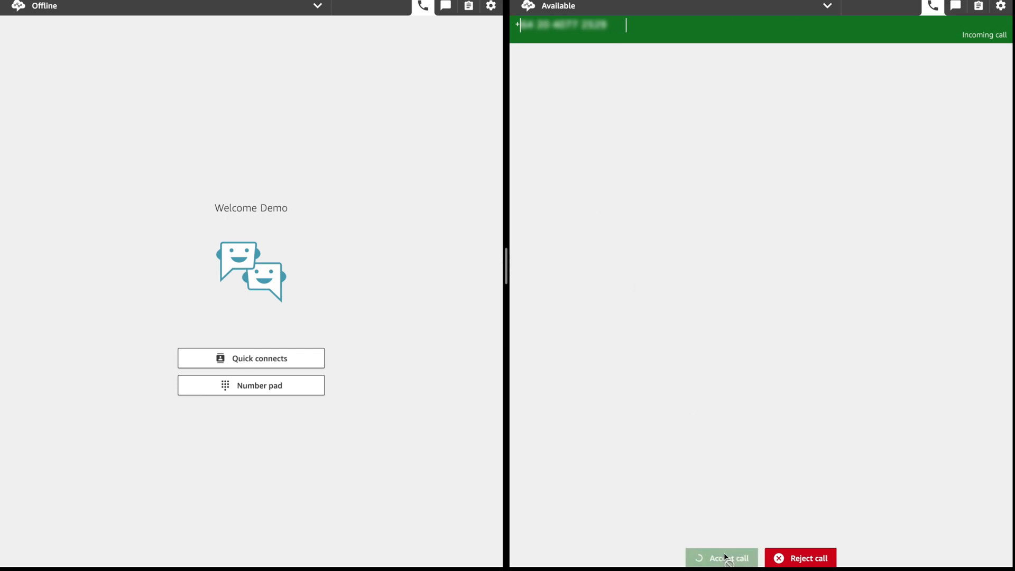
pyautogui.click(723, 557)
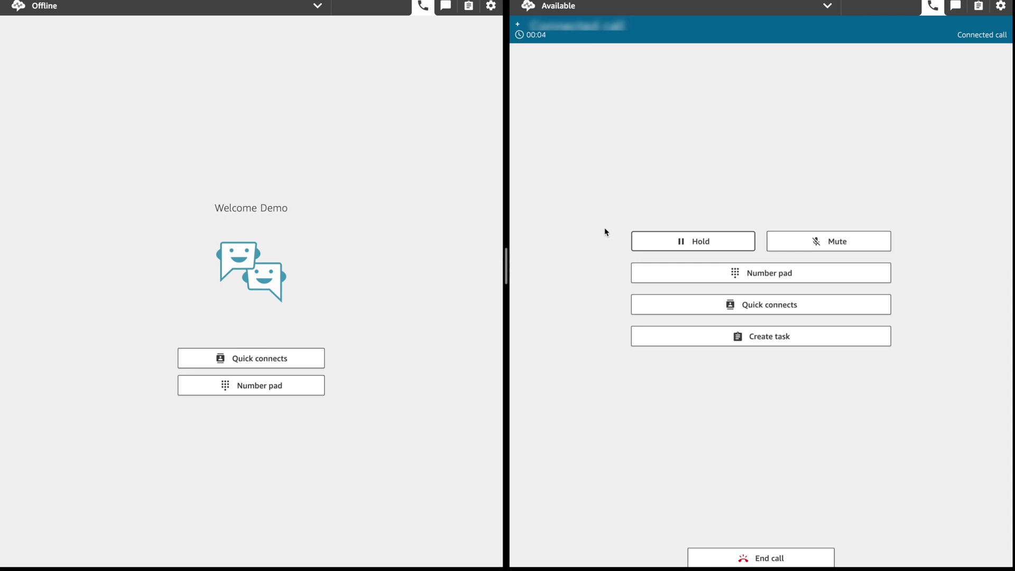
pyautogui.moveTo(294, 24)
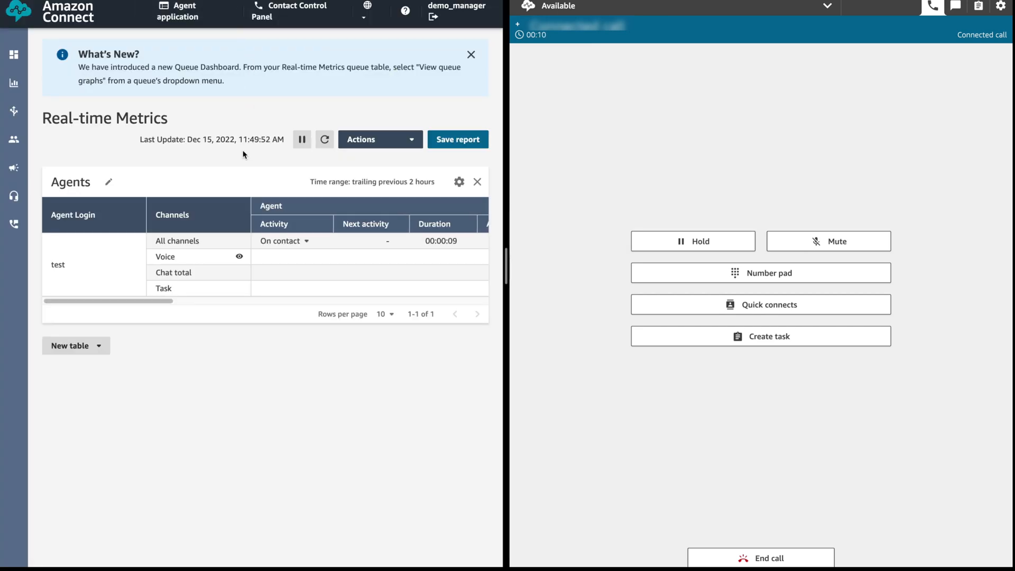
pyautogui.moveTo(242, 193)
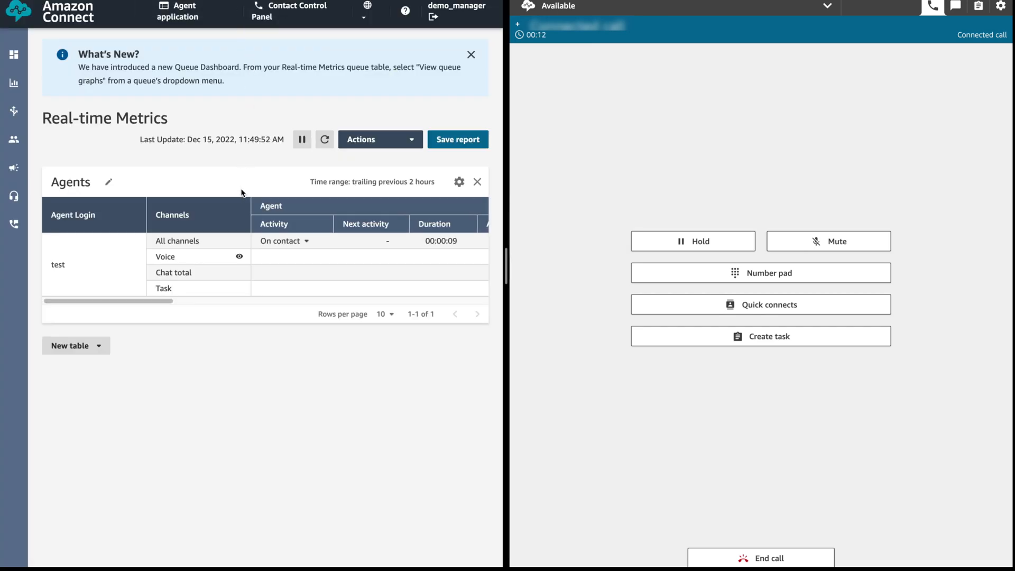
pyautogui.moveTo(239, 256)
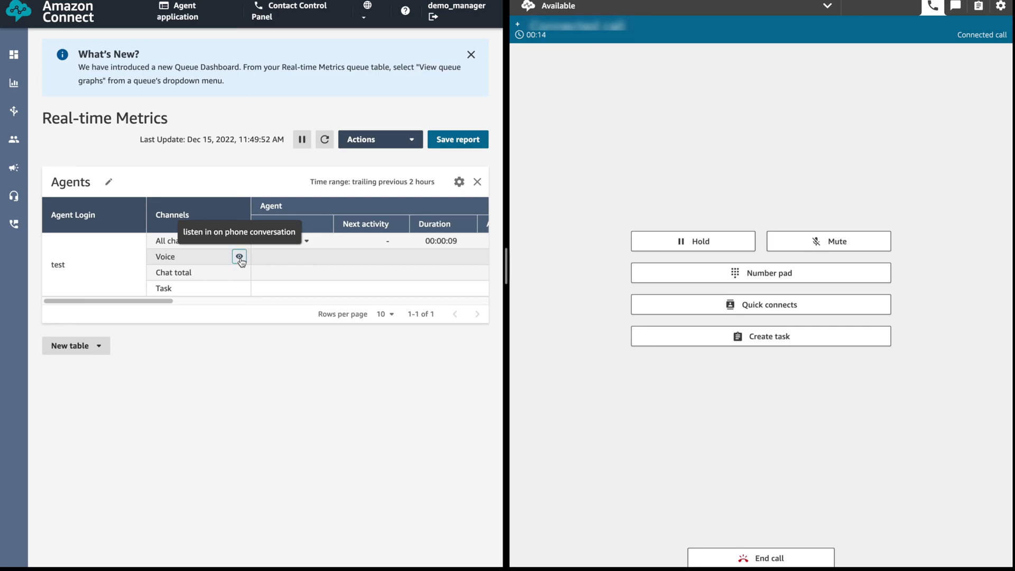
# Step: Listen in on agent test's Voice row from Real-time Metrics
pyautogui.click(238, 256)
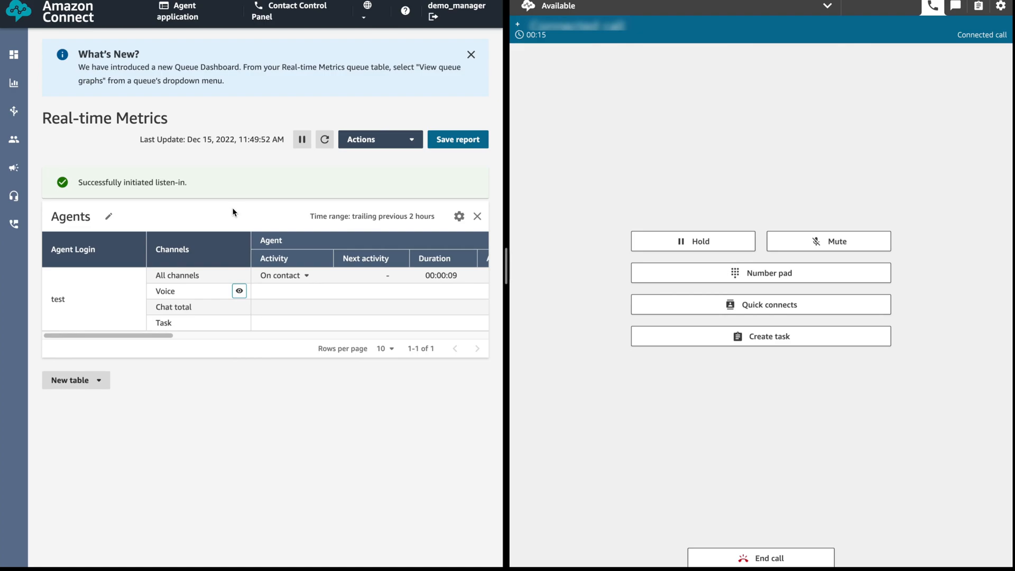
pyautogui.moveTo(282, 64)
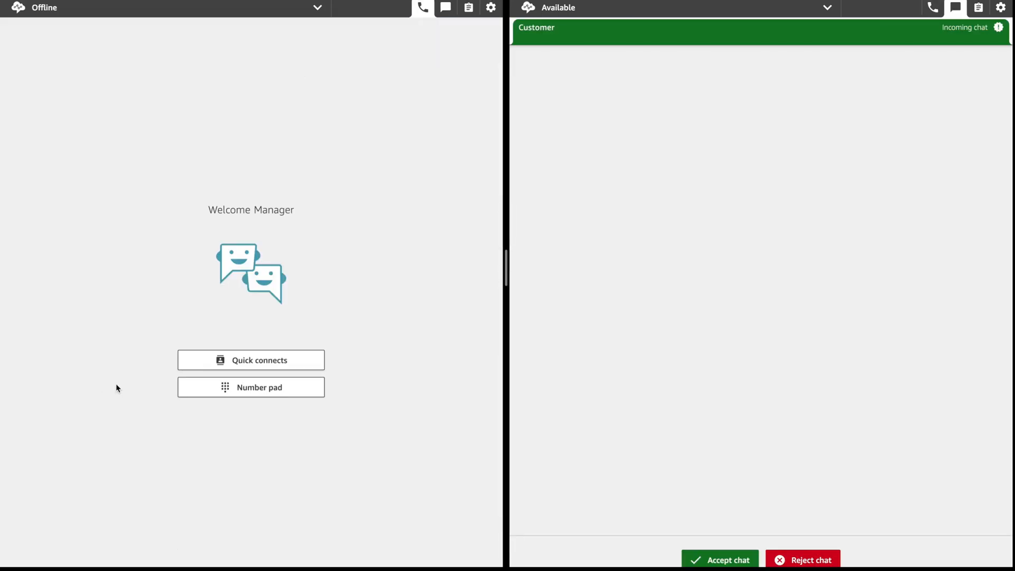
pyautogui.moveTo(466, 409)
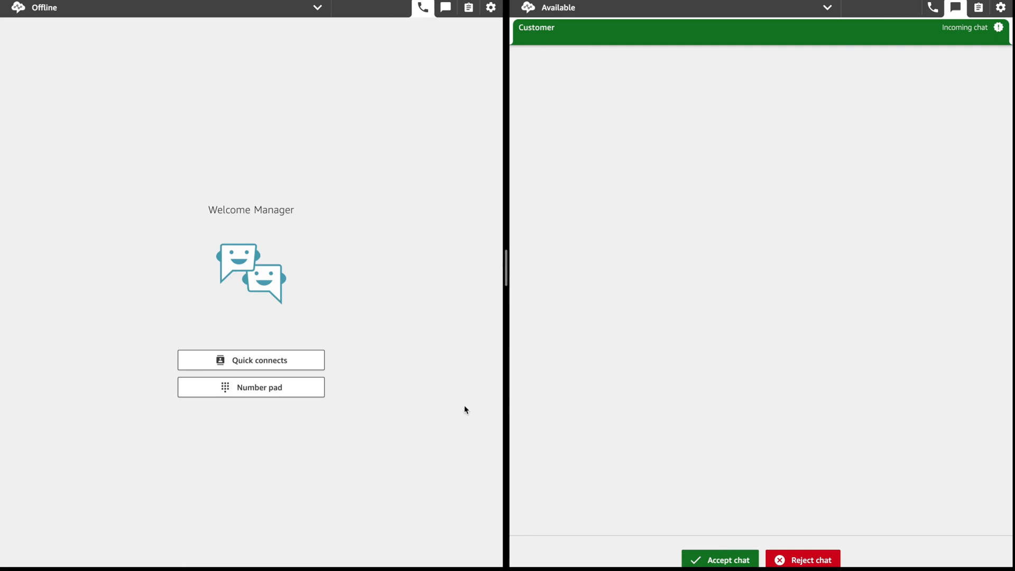
pyautogui.moveTo(714, 560)
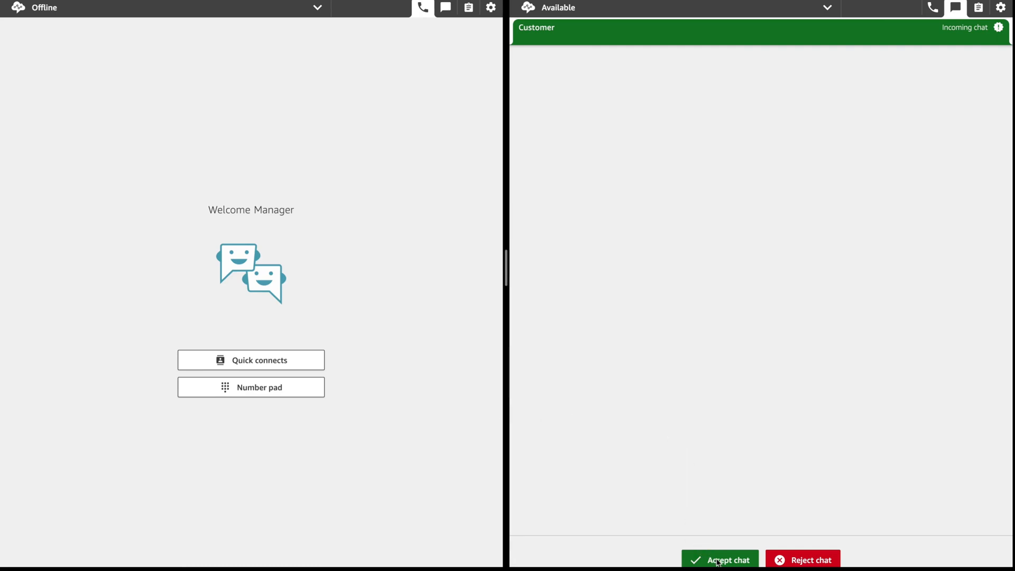
# Step: Accept the incoming customer chat in the agent's Contact Control Panel
pyautogui.click(721, 559)
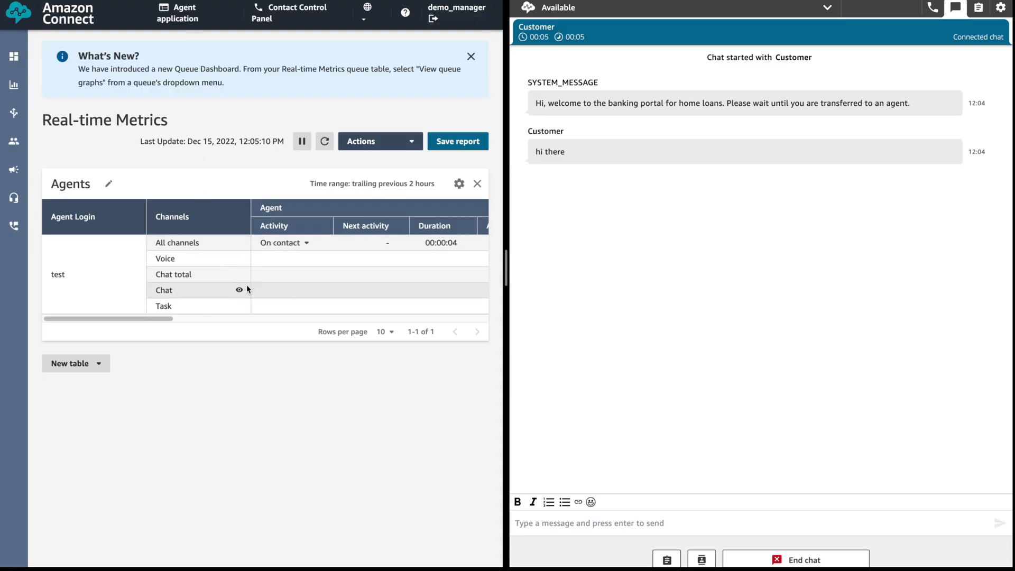
# Step: Monitor agent test's Chat row from Real-time Metrics
pyautogui.click(239, 290)
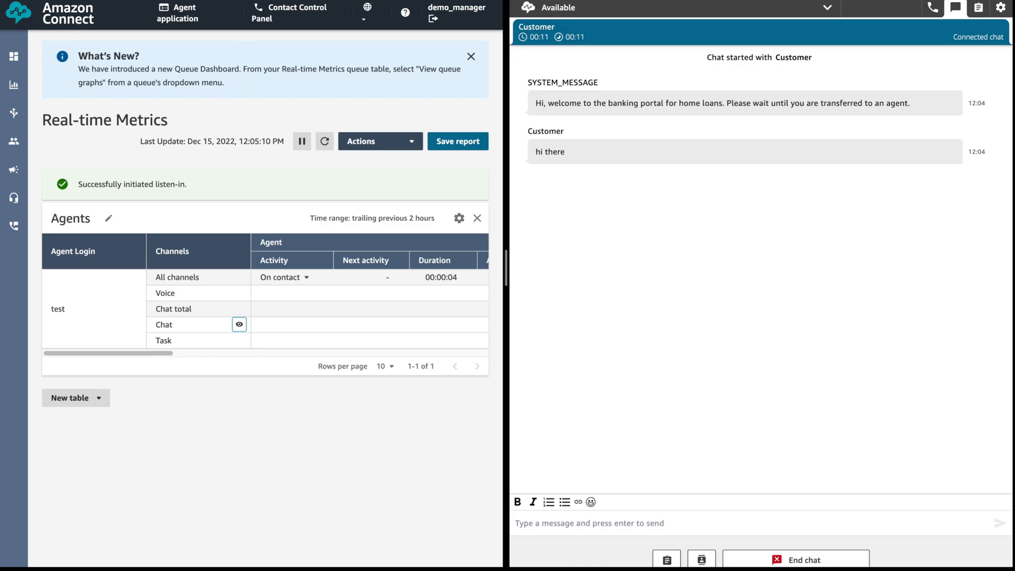
pyautogui.click(239, 324)
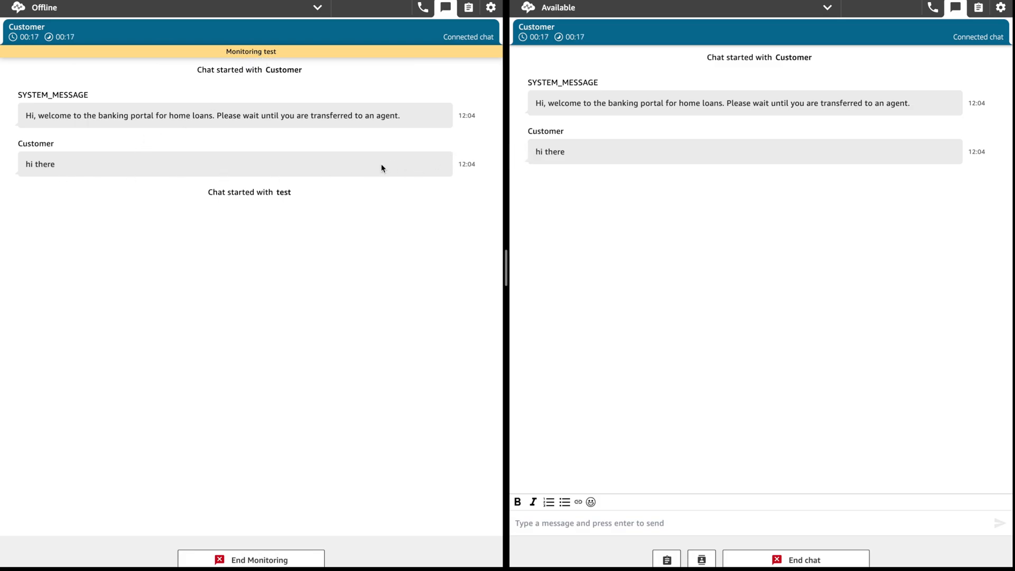
pyautogui.moveTo(406, 166)
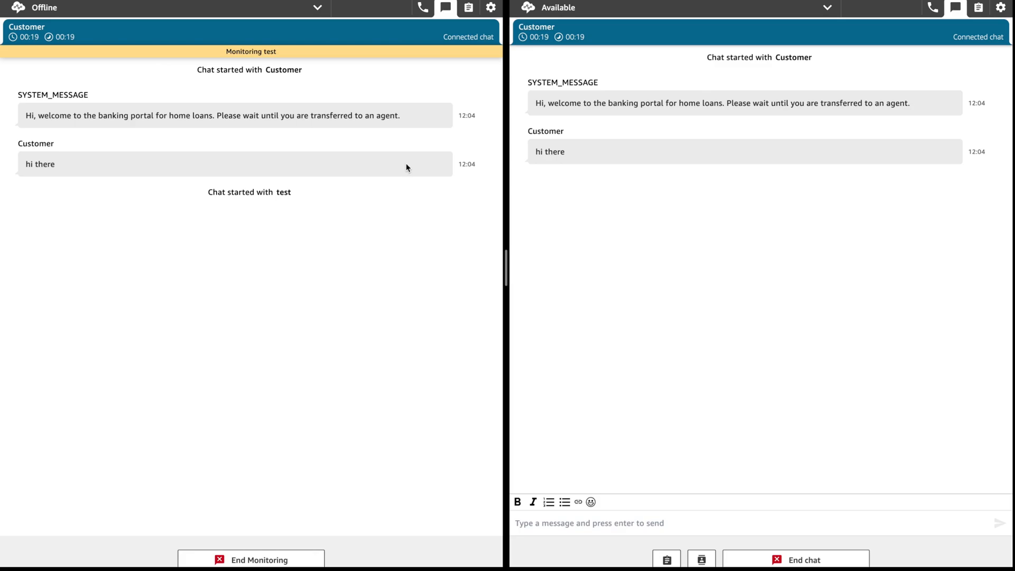
pyautogui.moveTo(332, 264)
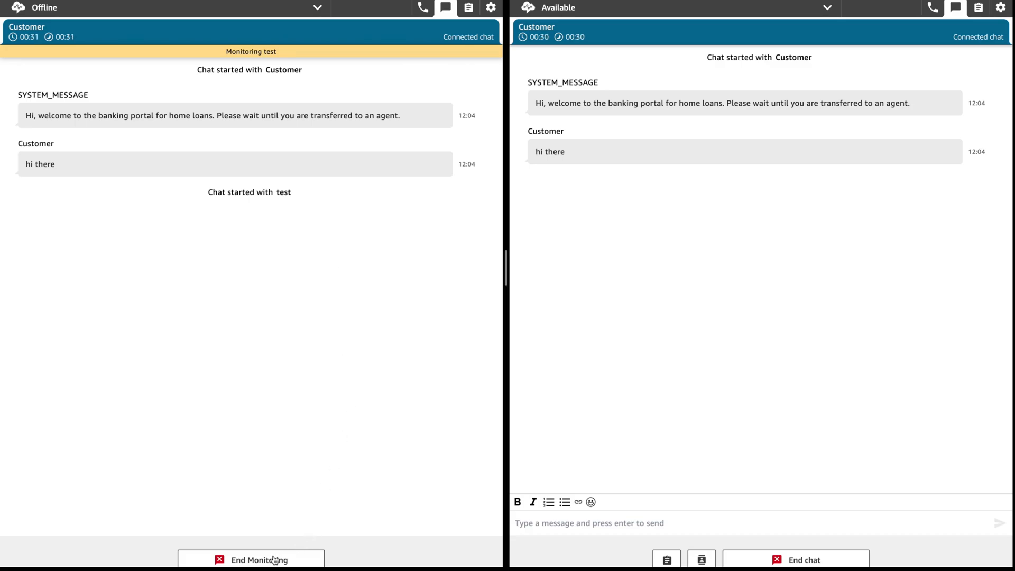
# Step: End monitoring in the manager's Contact Control Panel
pyautogui.click(251, 560)
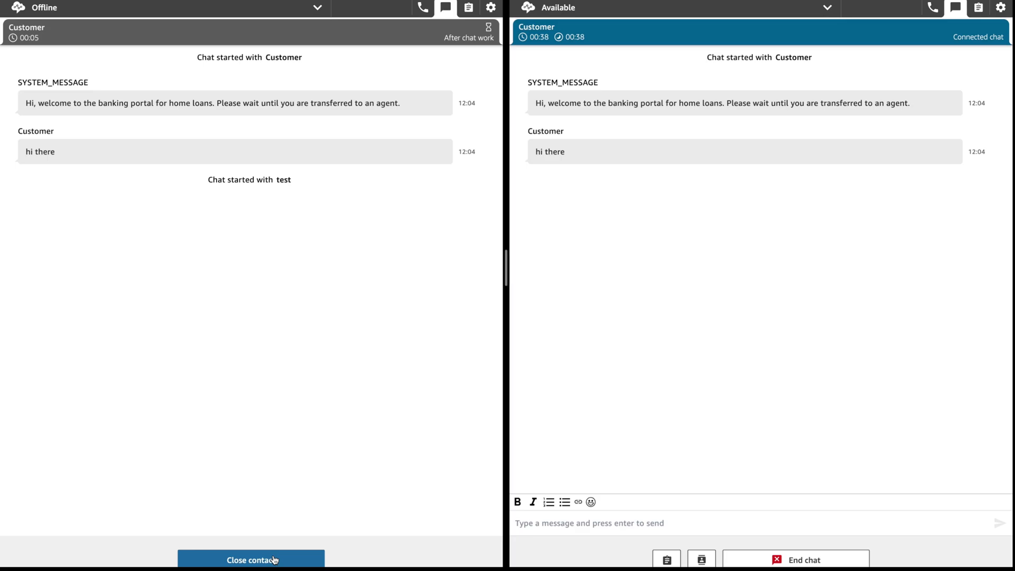
# Step: Close the manager's contact, then end and close the agent's customer chat
pyautogui.click(251, 559)
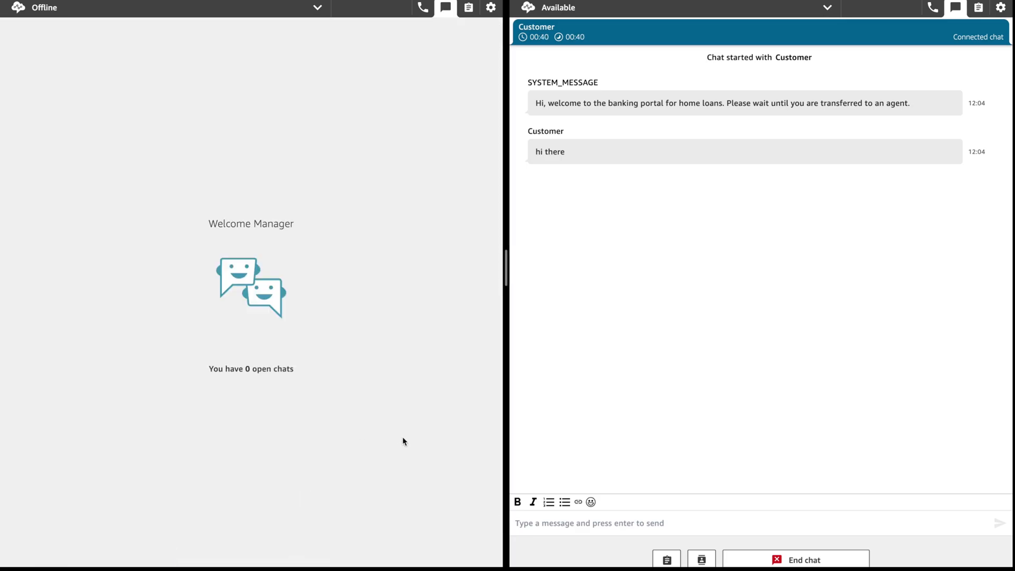
pyautogui.click(795, 559)
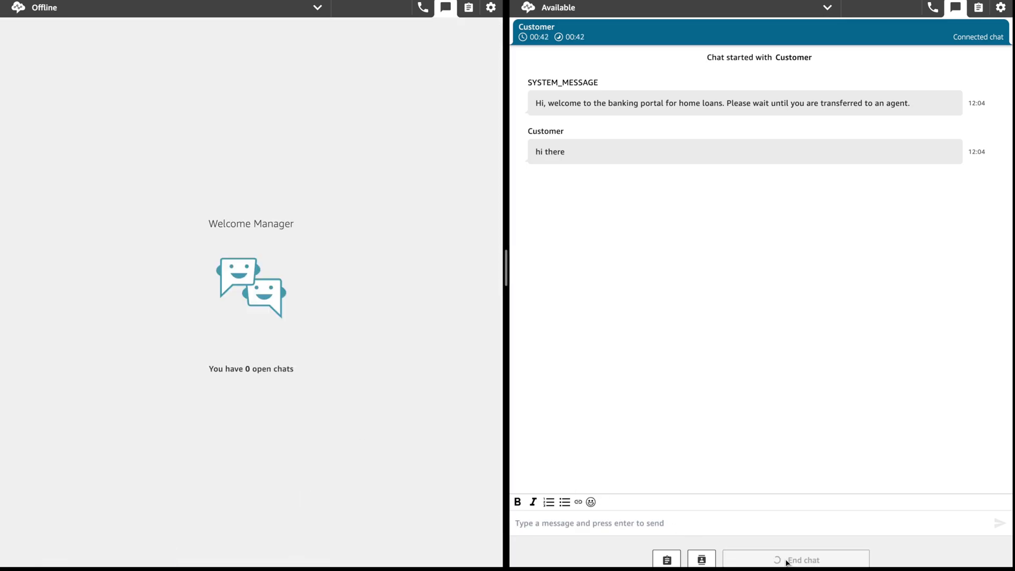
pyautogui.click(805, 560)
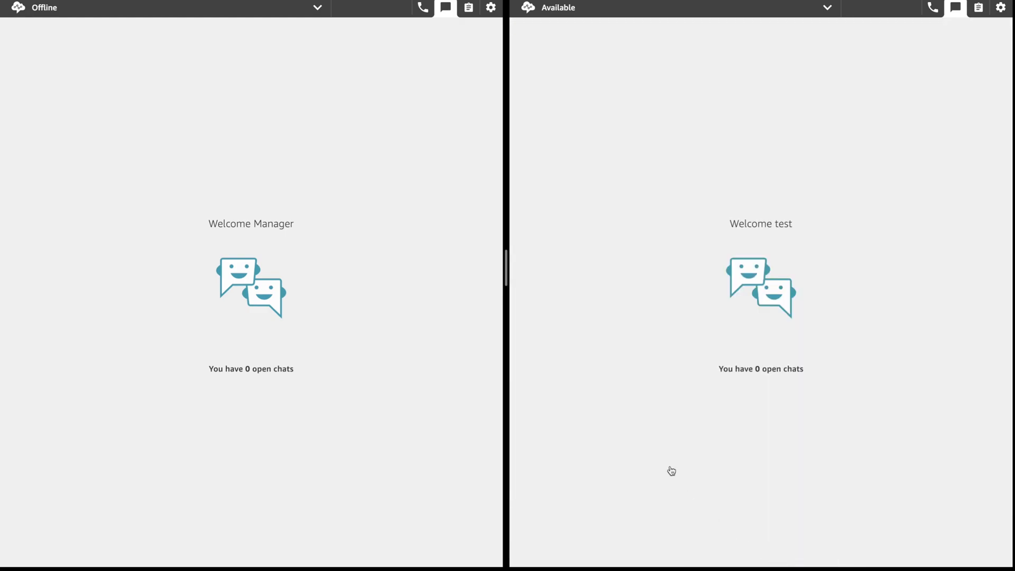
pyautogui.moveTo(641, 439)
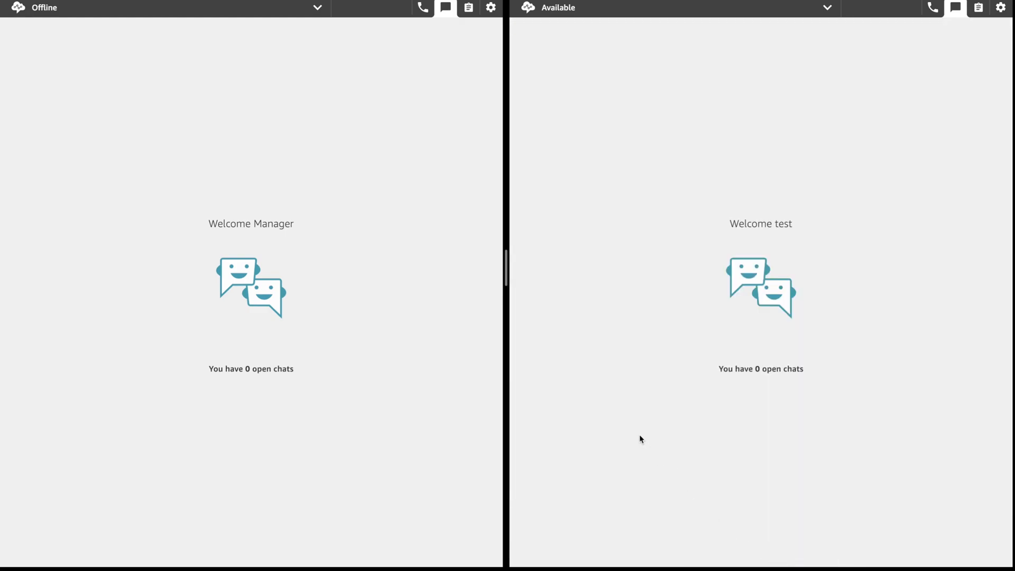
pyautogui.moveTo(633, 435)
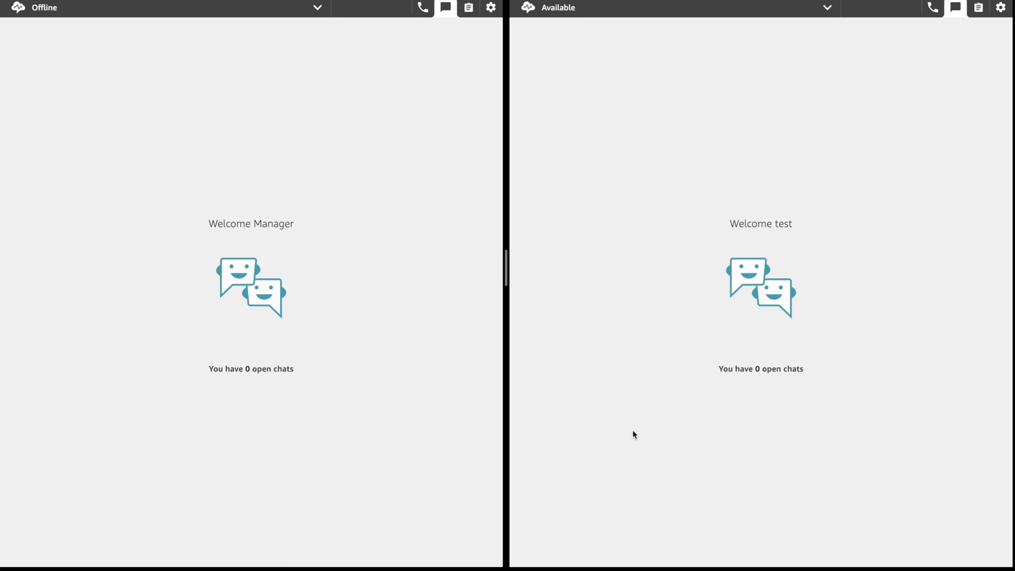